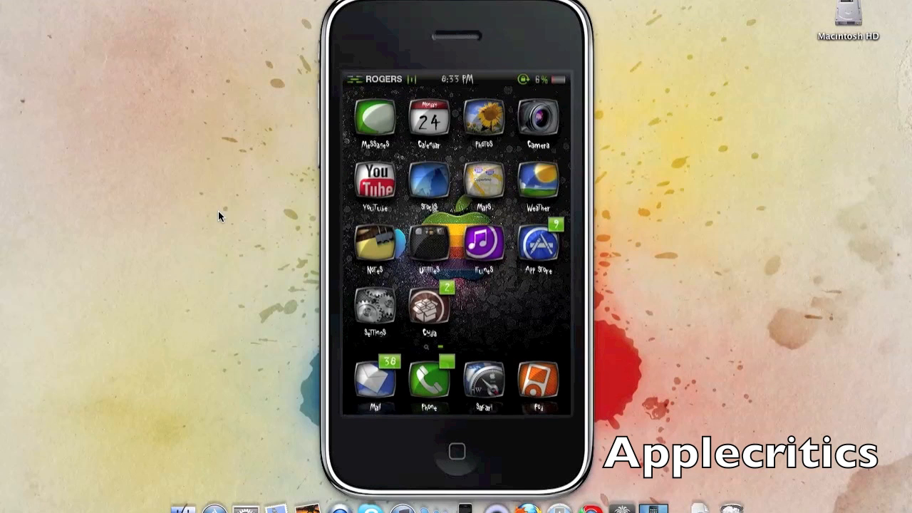
Launch Cydia from the home screen and reach its Sources list
{"action": "scroll", "scroll_direction": "left", "scroll_amount": 3}
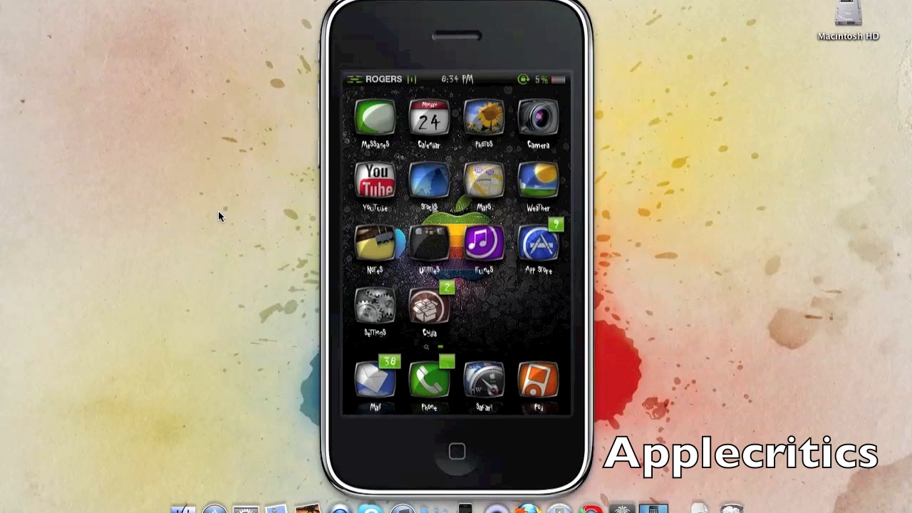
{"action": "left_click", "coordinate": [429, 308]}
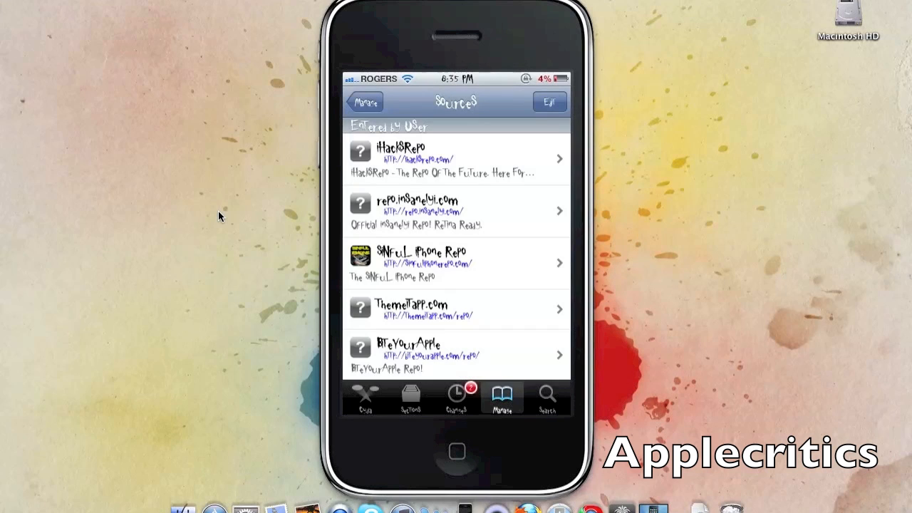
{"action": "left_click", "coordinate": [550, 101]}
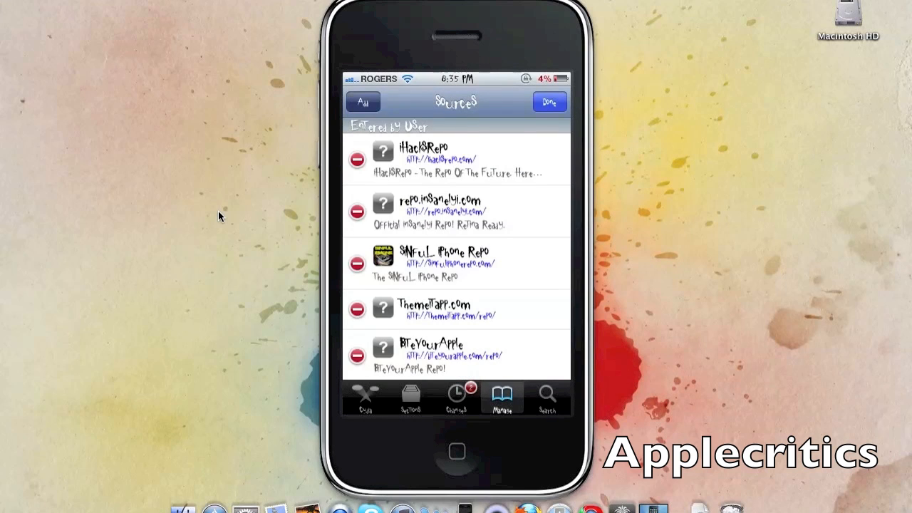
{"action": "left_click", "coordinate": [362, 101]}
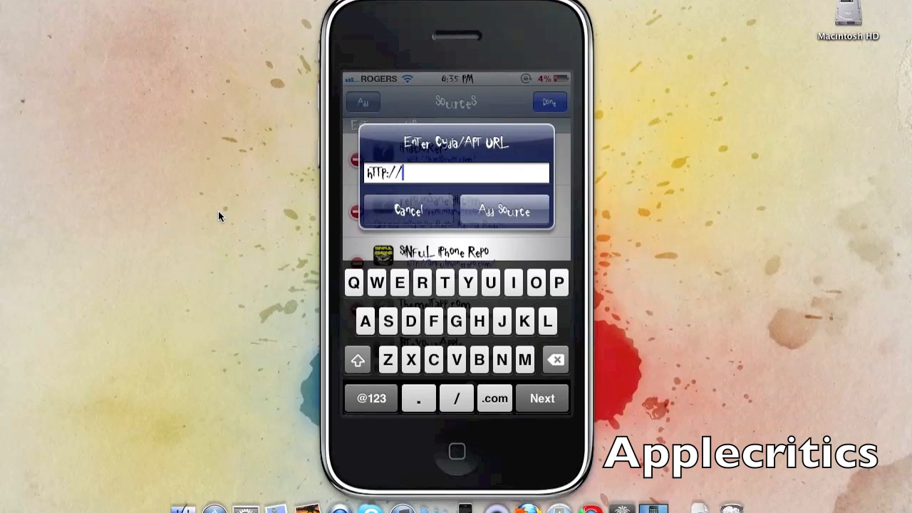
{"action": "type", "text": "repo."}
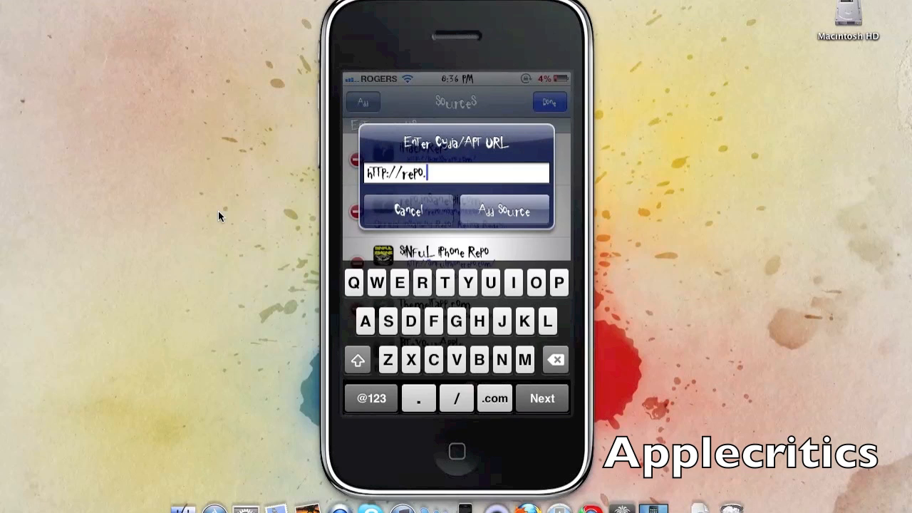
{"action": "type", "text": "insanelq"}
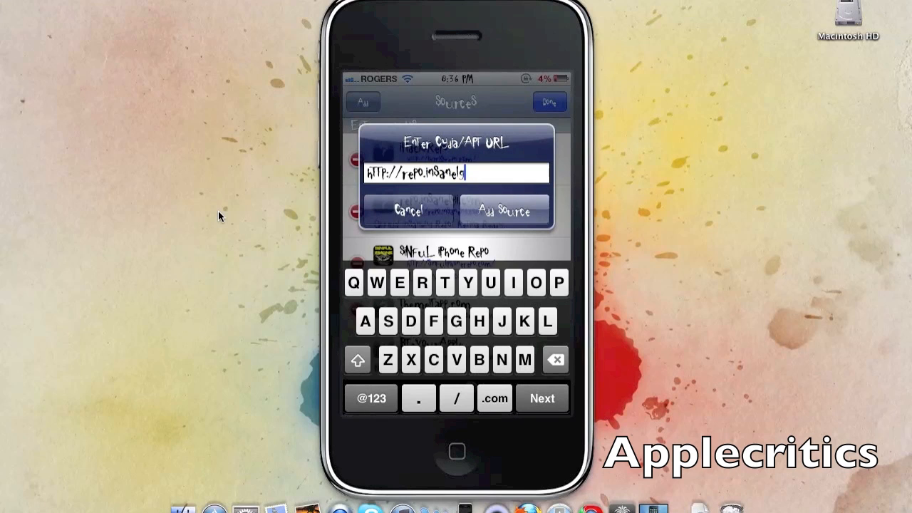
{"action": "type", "text": "y"}
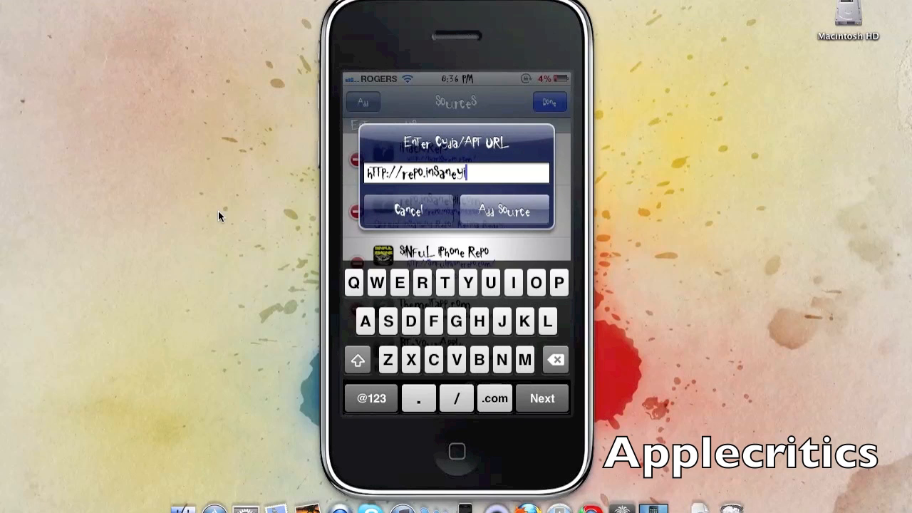
{"action": "left_click", "coordinate": [493, 397]}
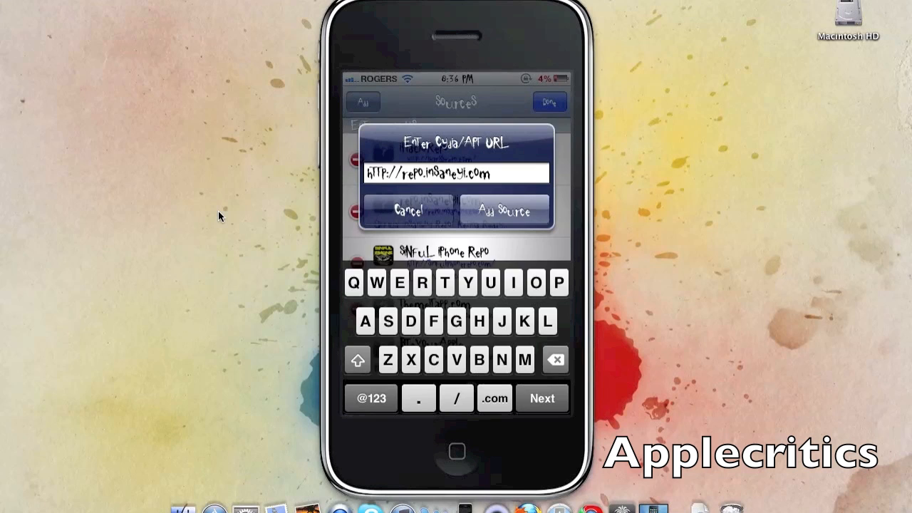
{"action": "left_click", "coordinate": [504, 211]}
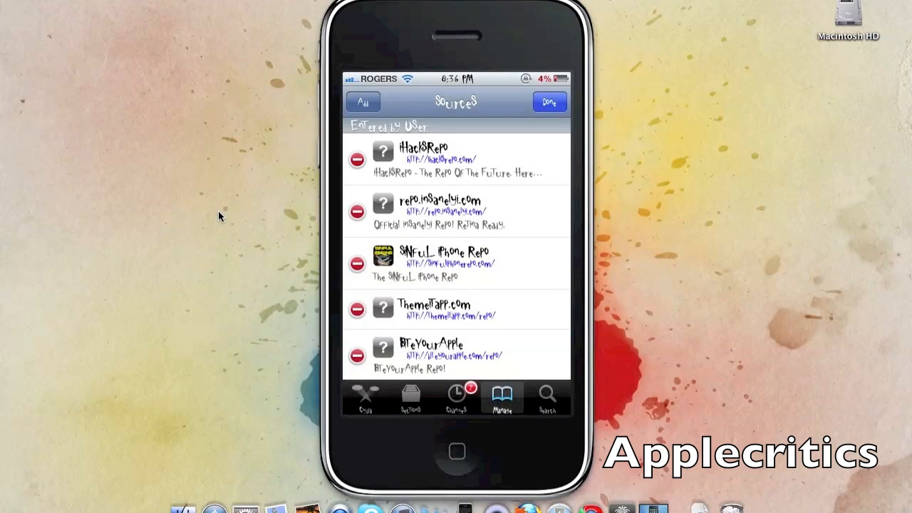
Search packages for 'Bytafont' and select BytaFont Fonts Pack 1 from the results
{"action": "left_click", "coordinate": [546, 396]}
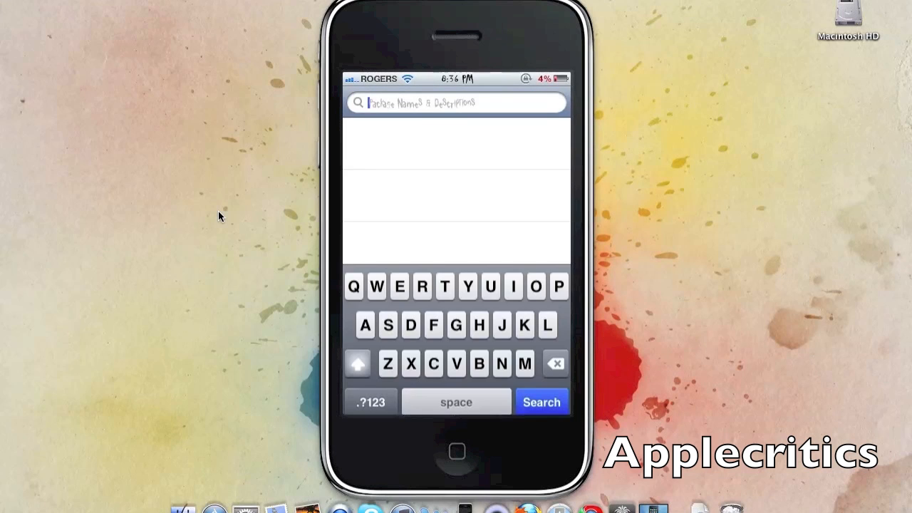
{"action": "left_click", "coordinate": [479, 363]}
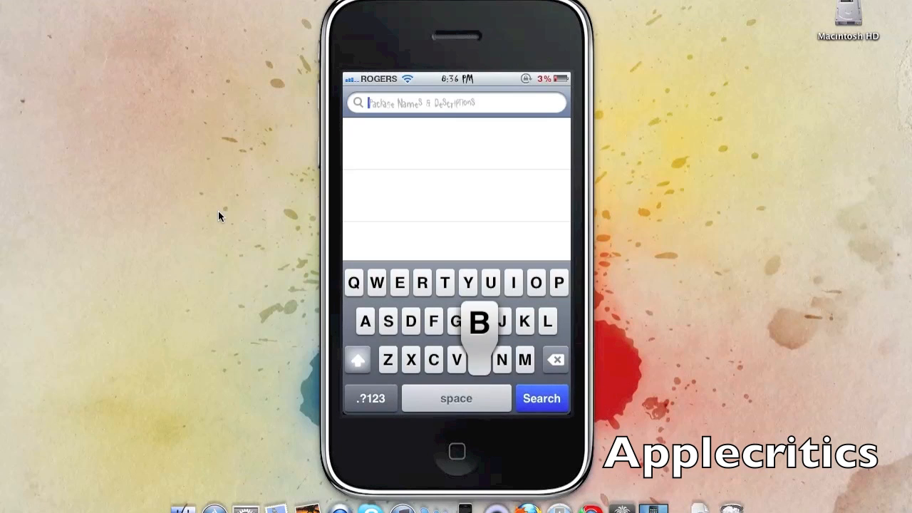
{"action": "type", "text": "B"}
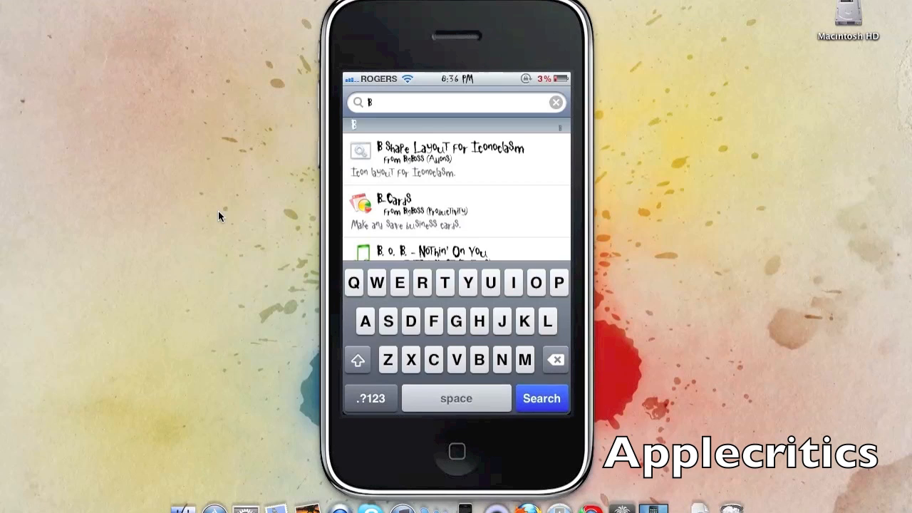
{"action": "type", "text": "ytafont"}
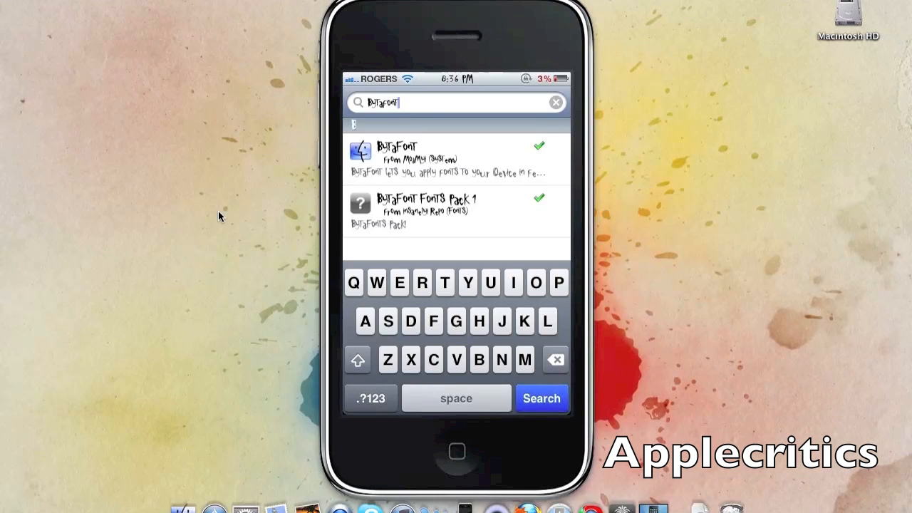
{"action": "left_click", "coordinate": [456, 211]}
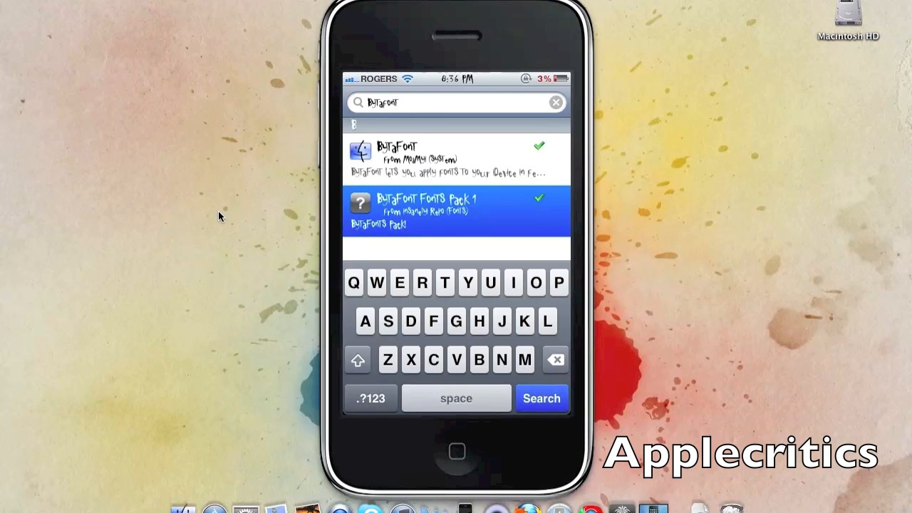